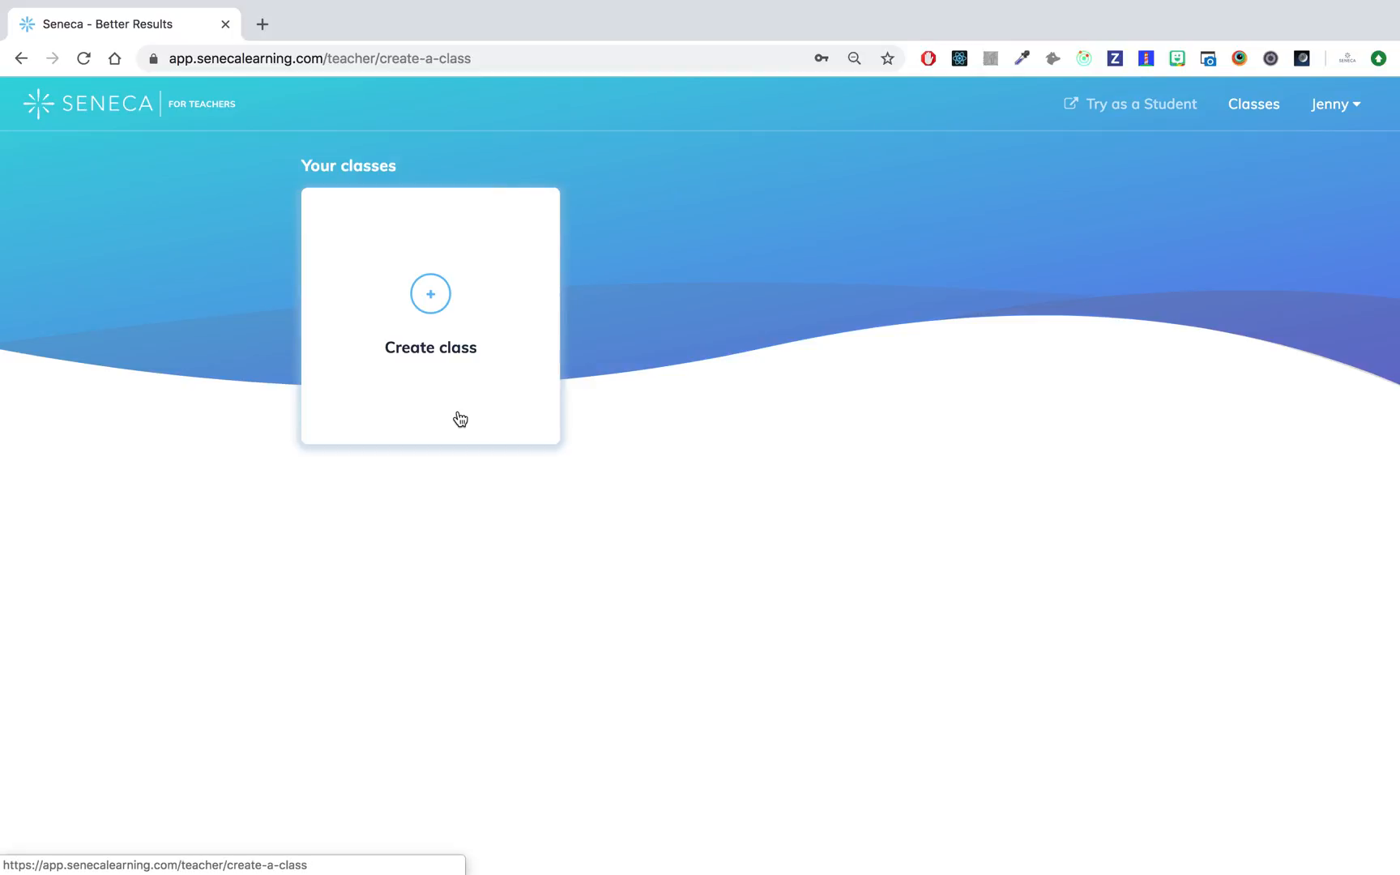
Start a new class from the Create class card on Your classes
click(430, 312)
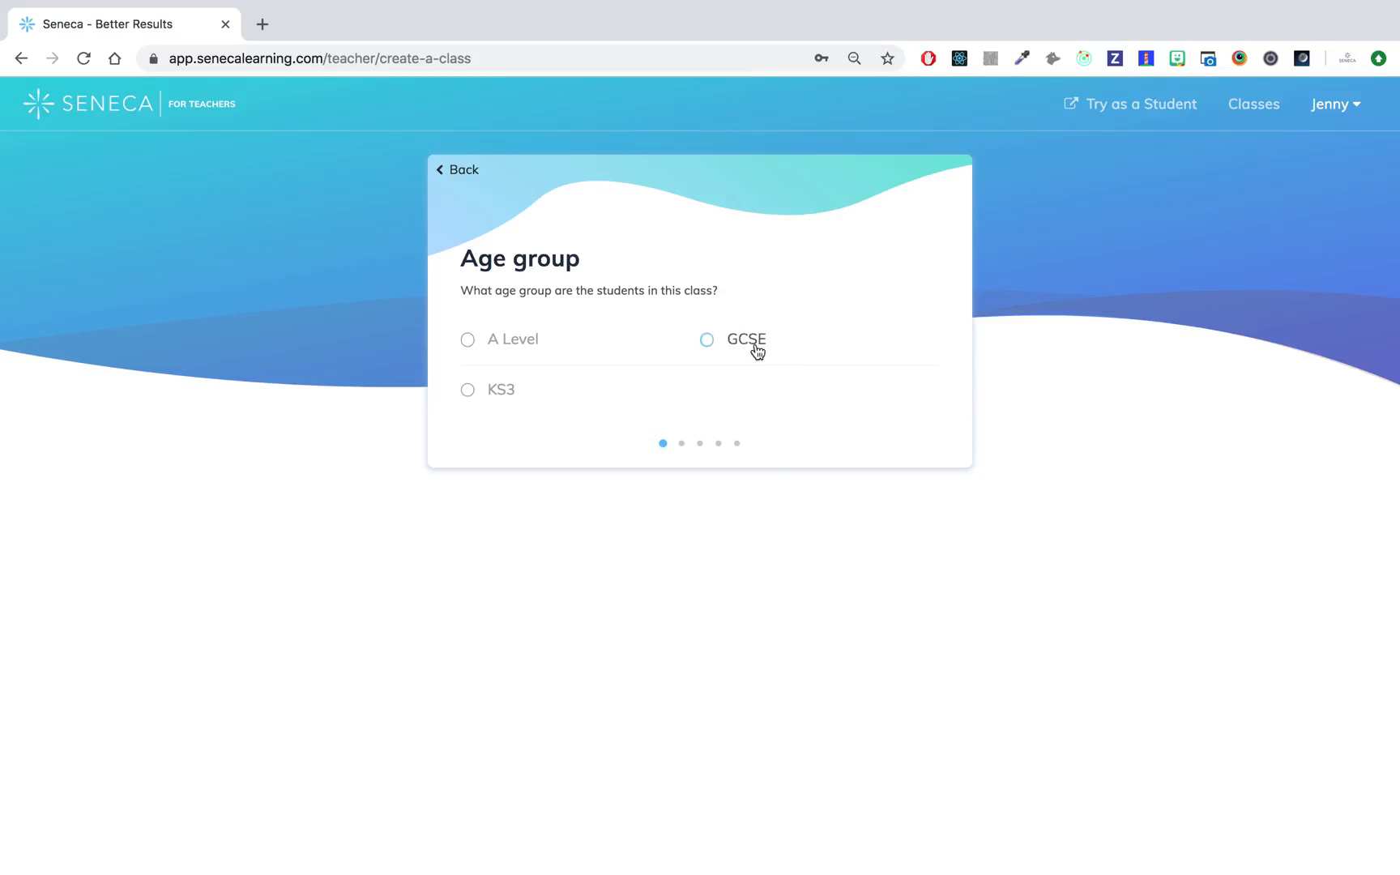
Choose GCSE, History and the Edexcel exam board for the new class
click(706, 340)
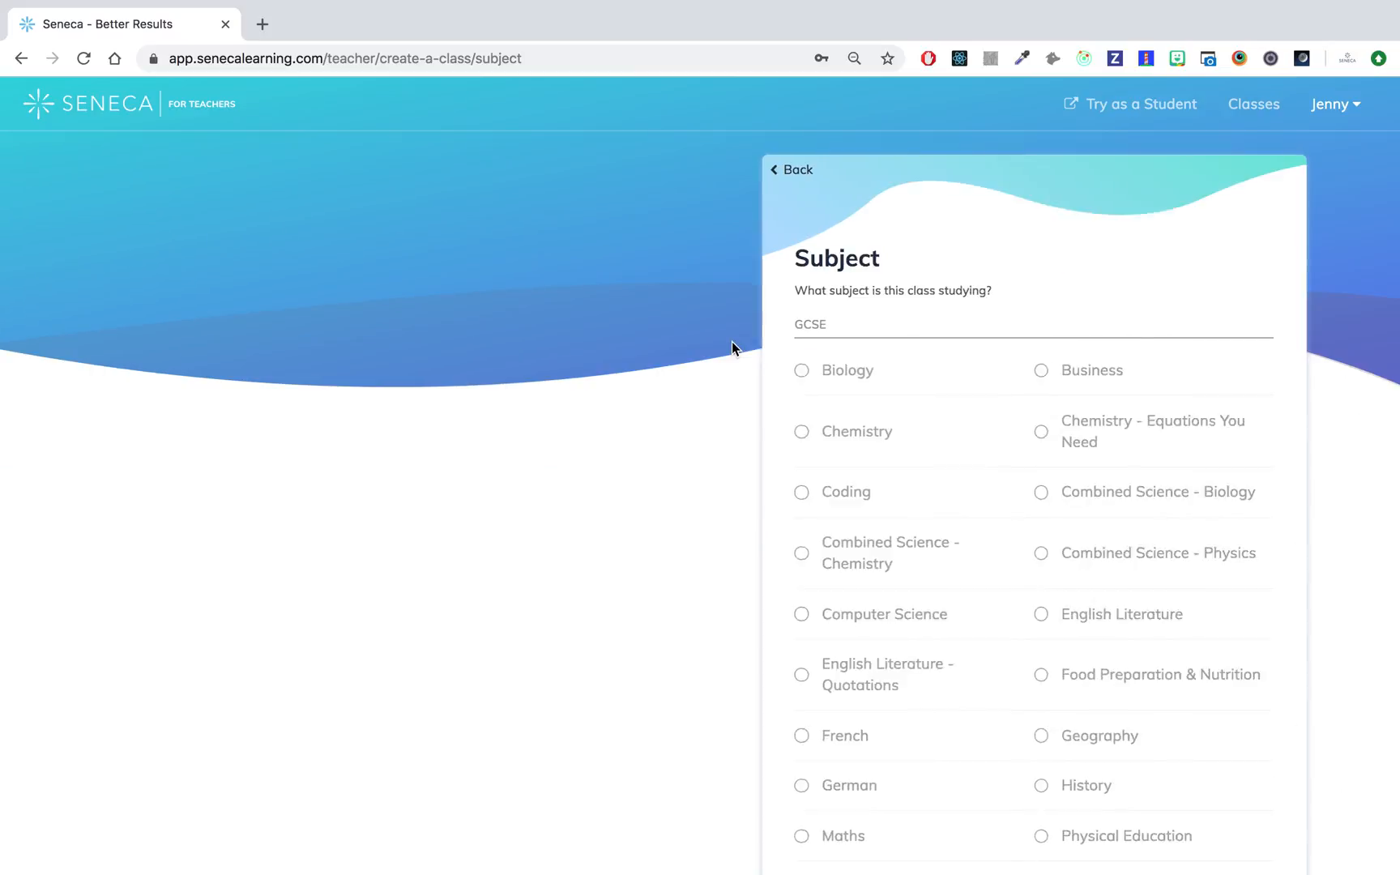
scroll(down, 3)
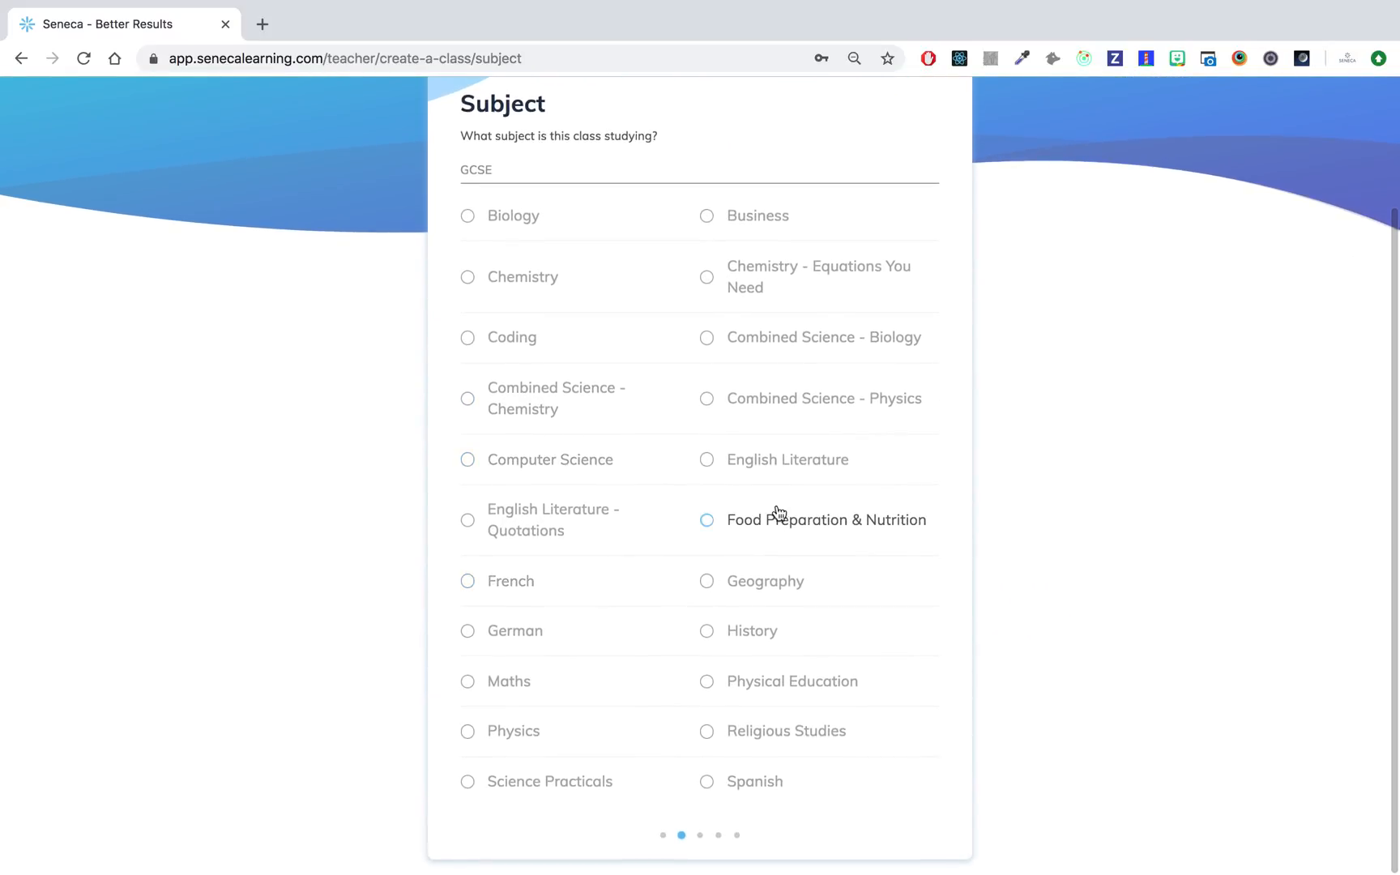
click(706, 519)
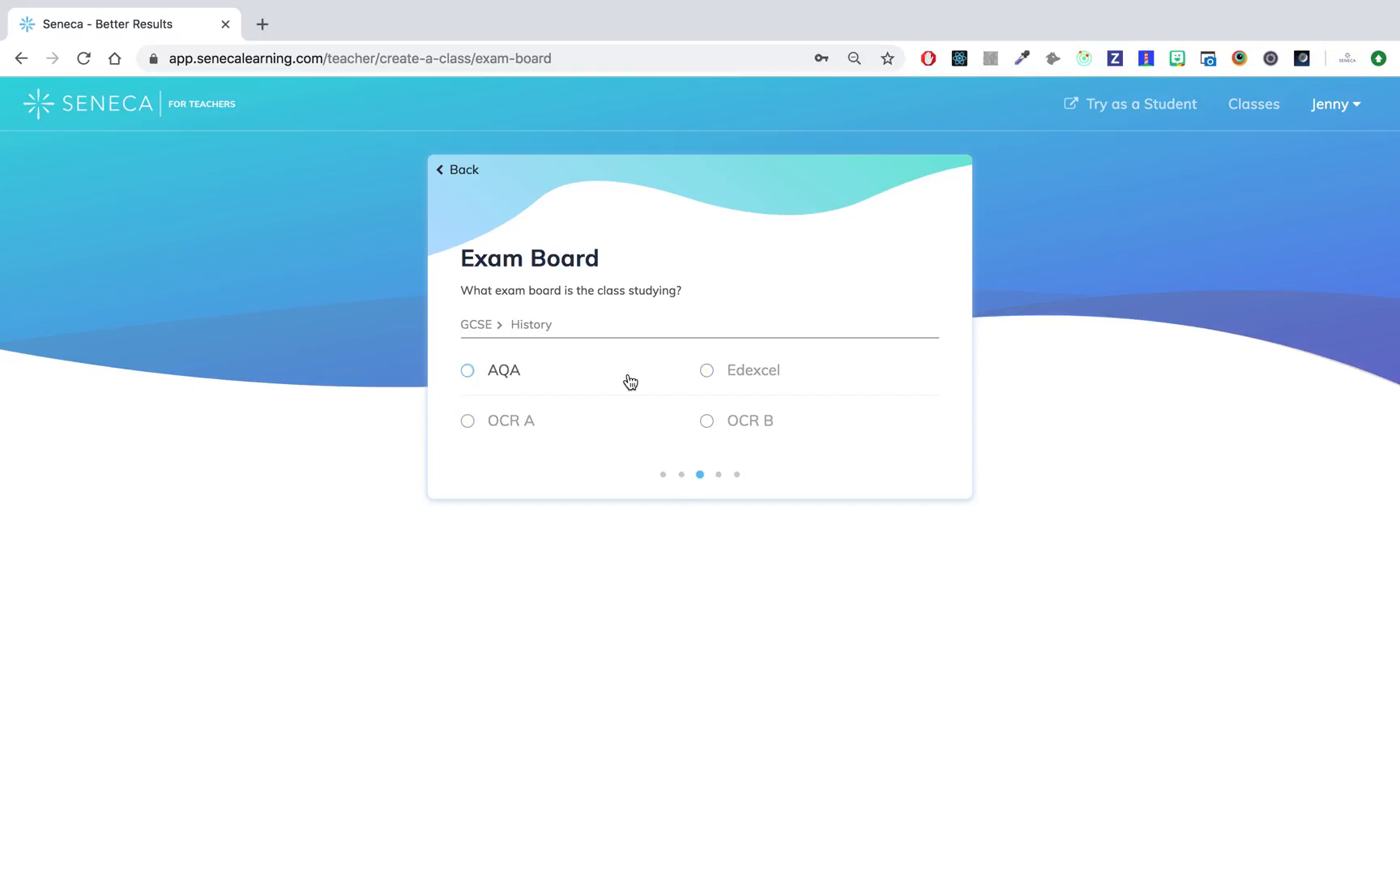
click(706, 370)
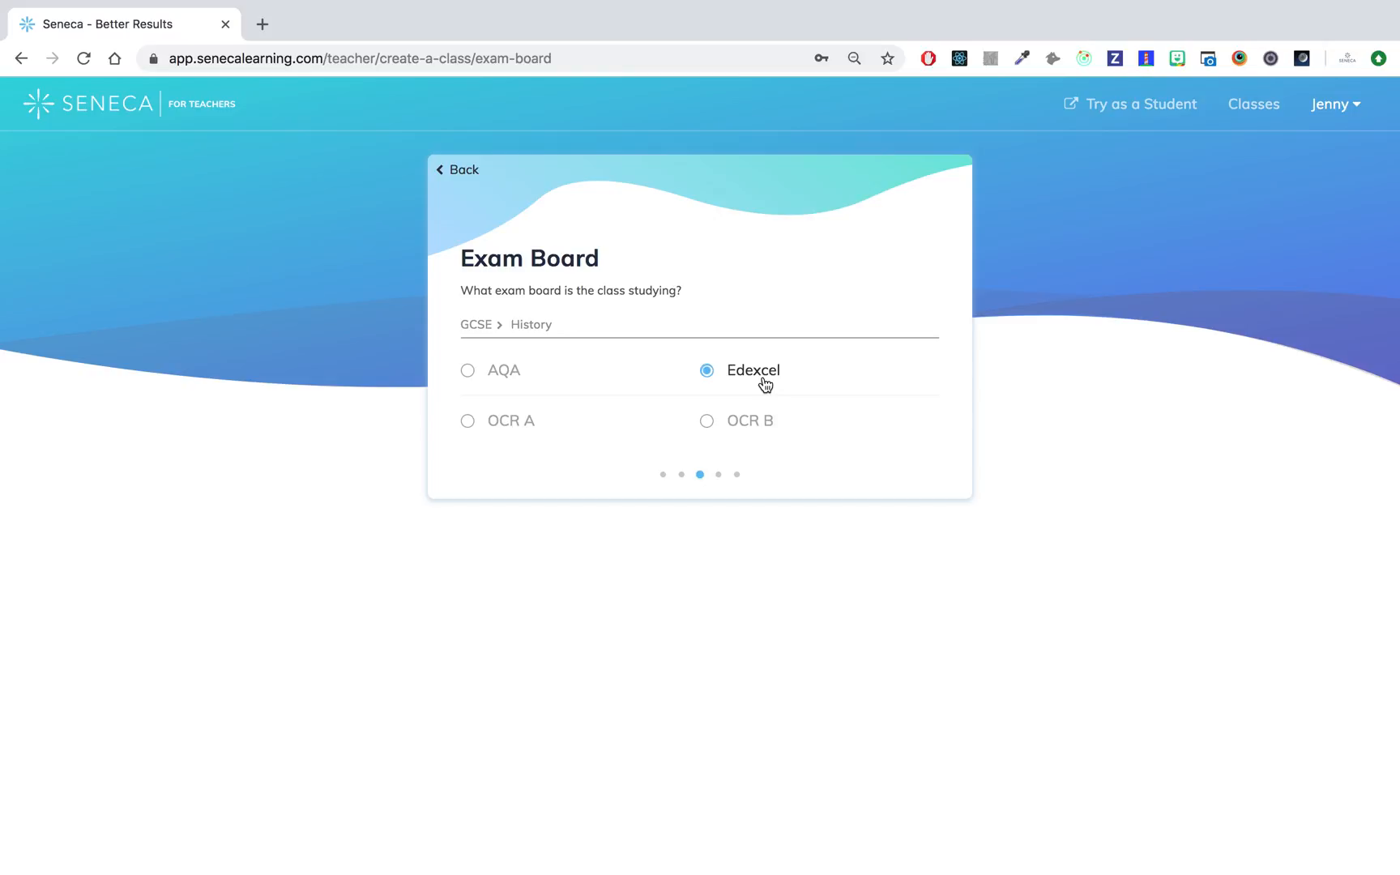
click(707, 370)
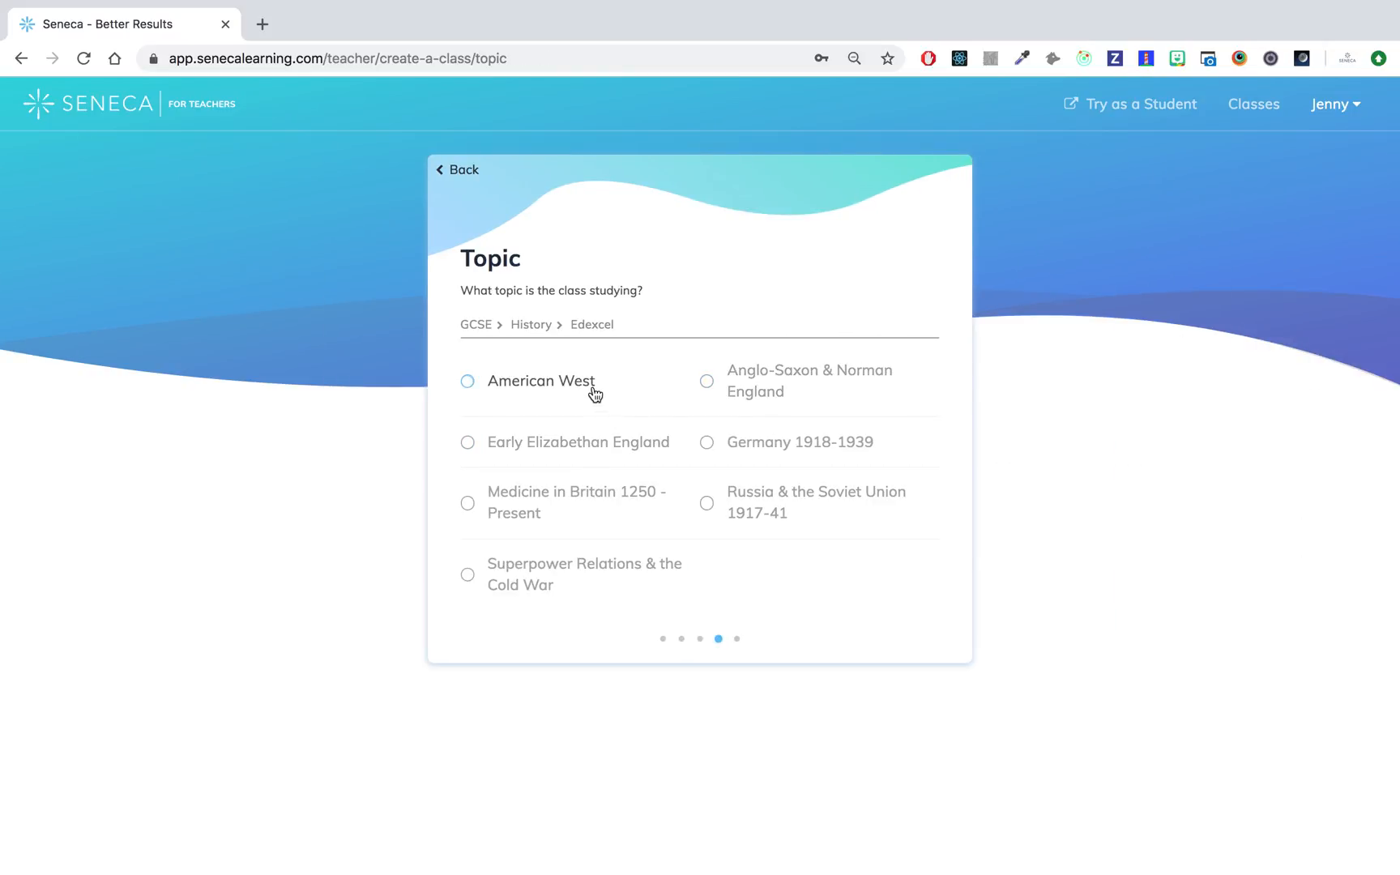
Pick the American West topic and create the class named 'Year 11 History'
click(541, 380)
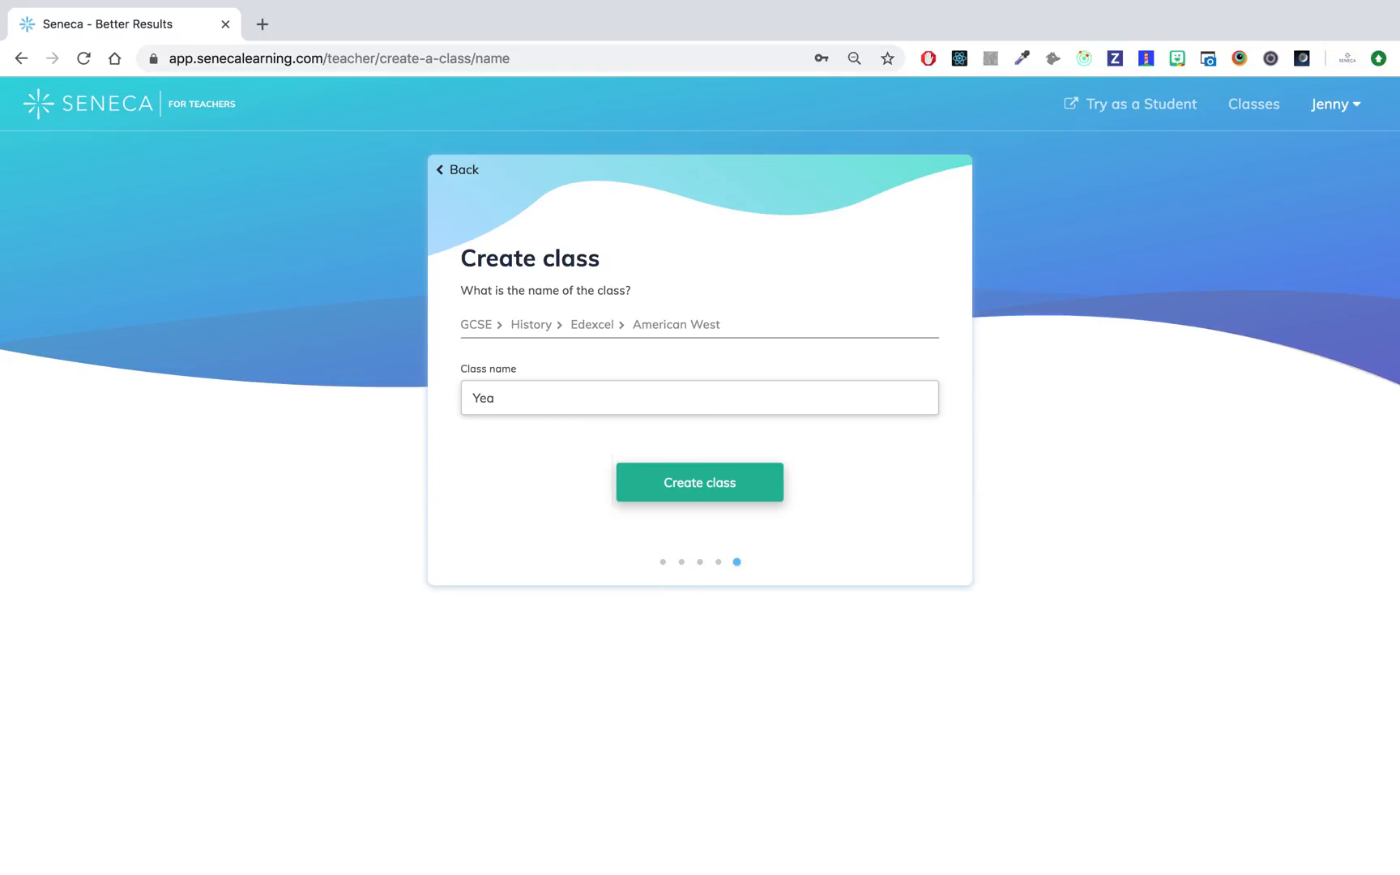
text(Year 11 History)
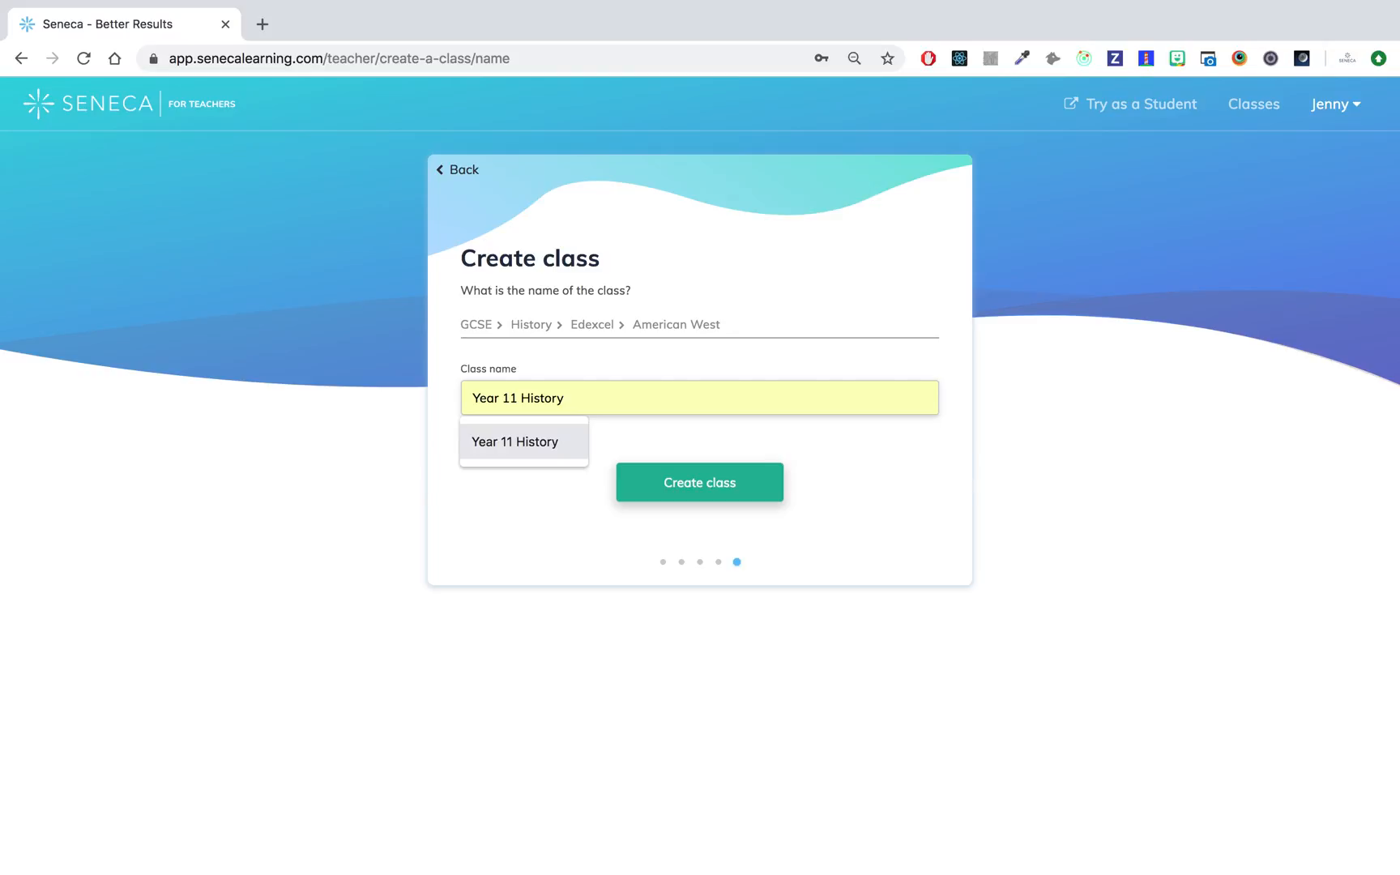
click(699, 482)
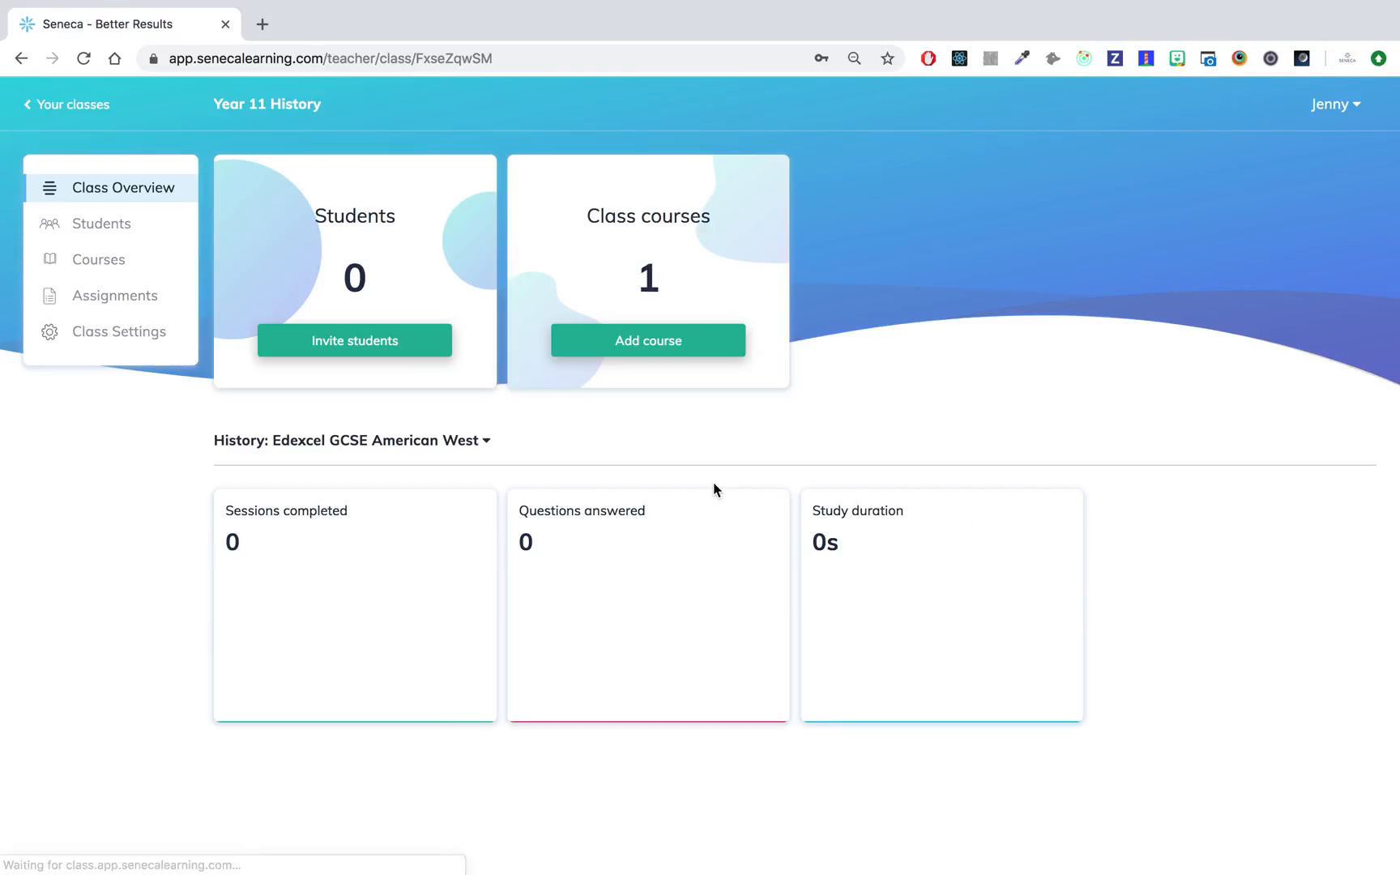
mouse_move(961, 409)
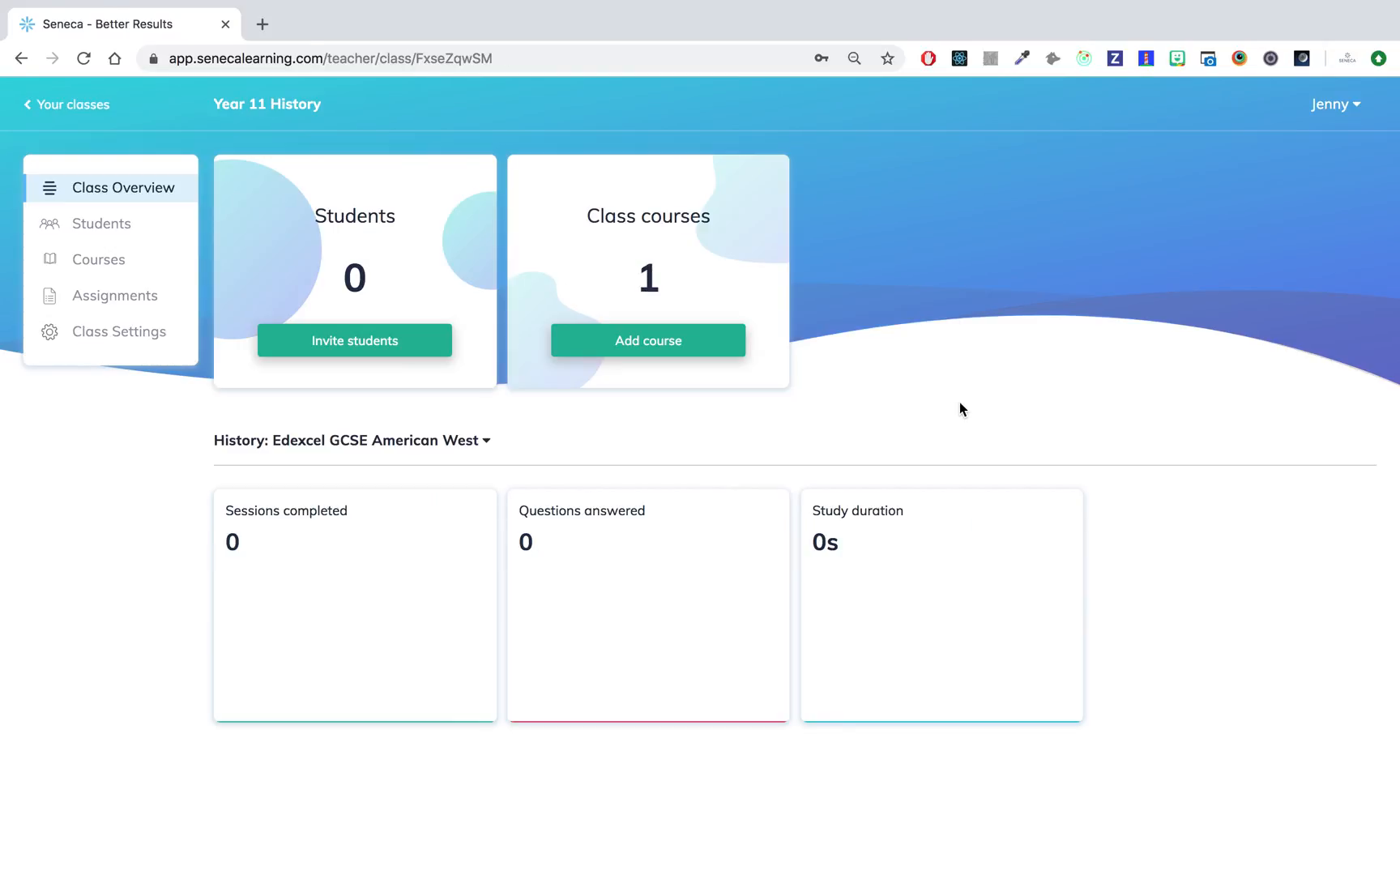
mouse_move(707, 251)
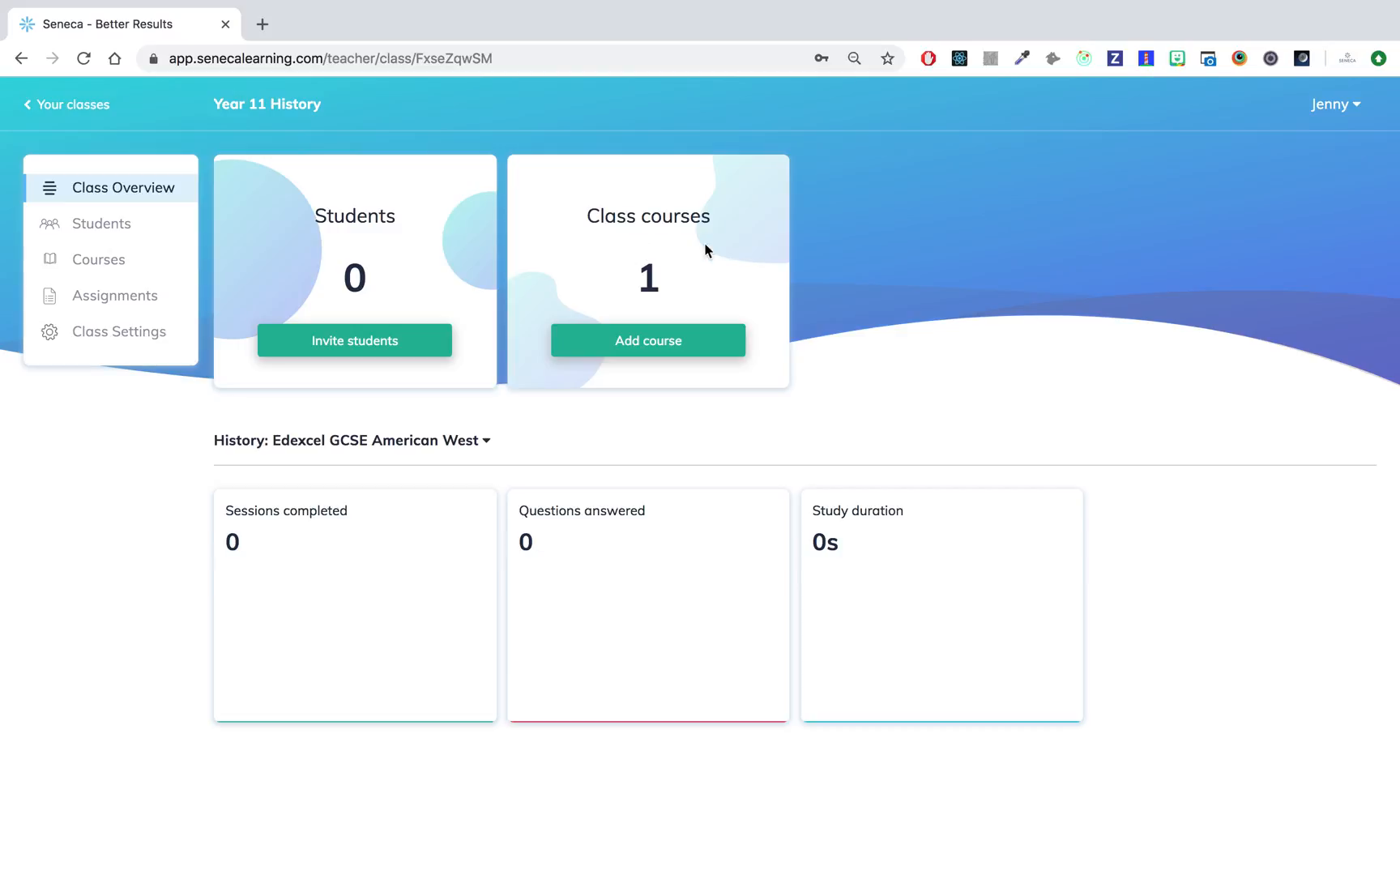
mouse_move(824, 289)
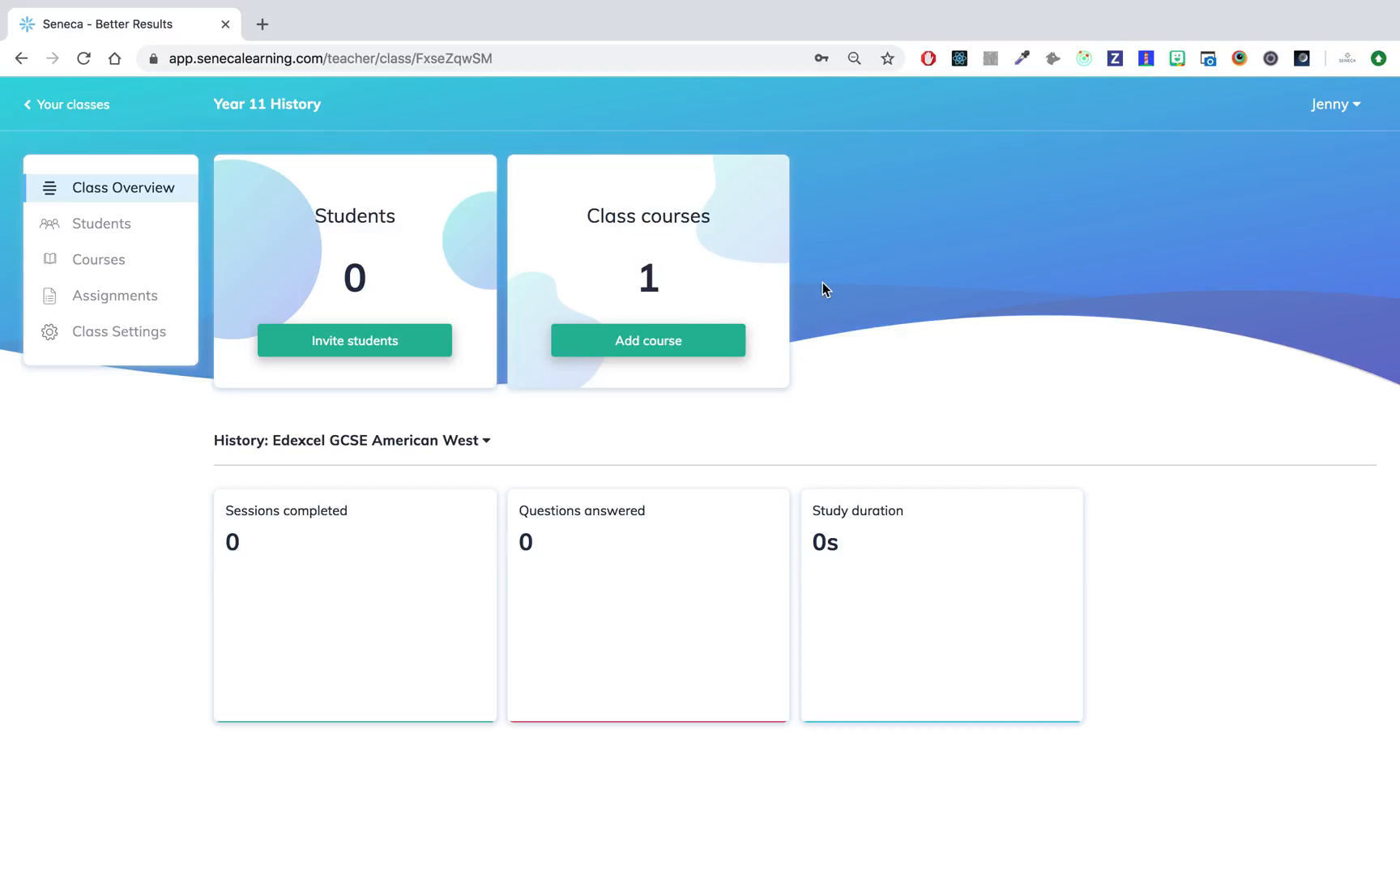
mouse_move(804, 404)
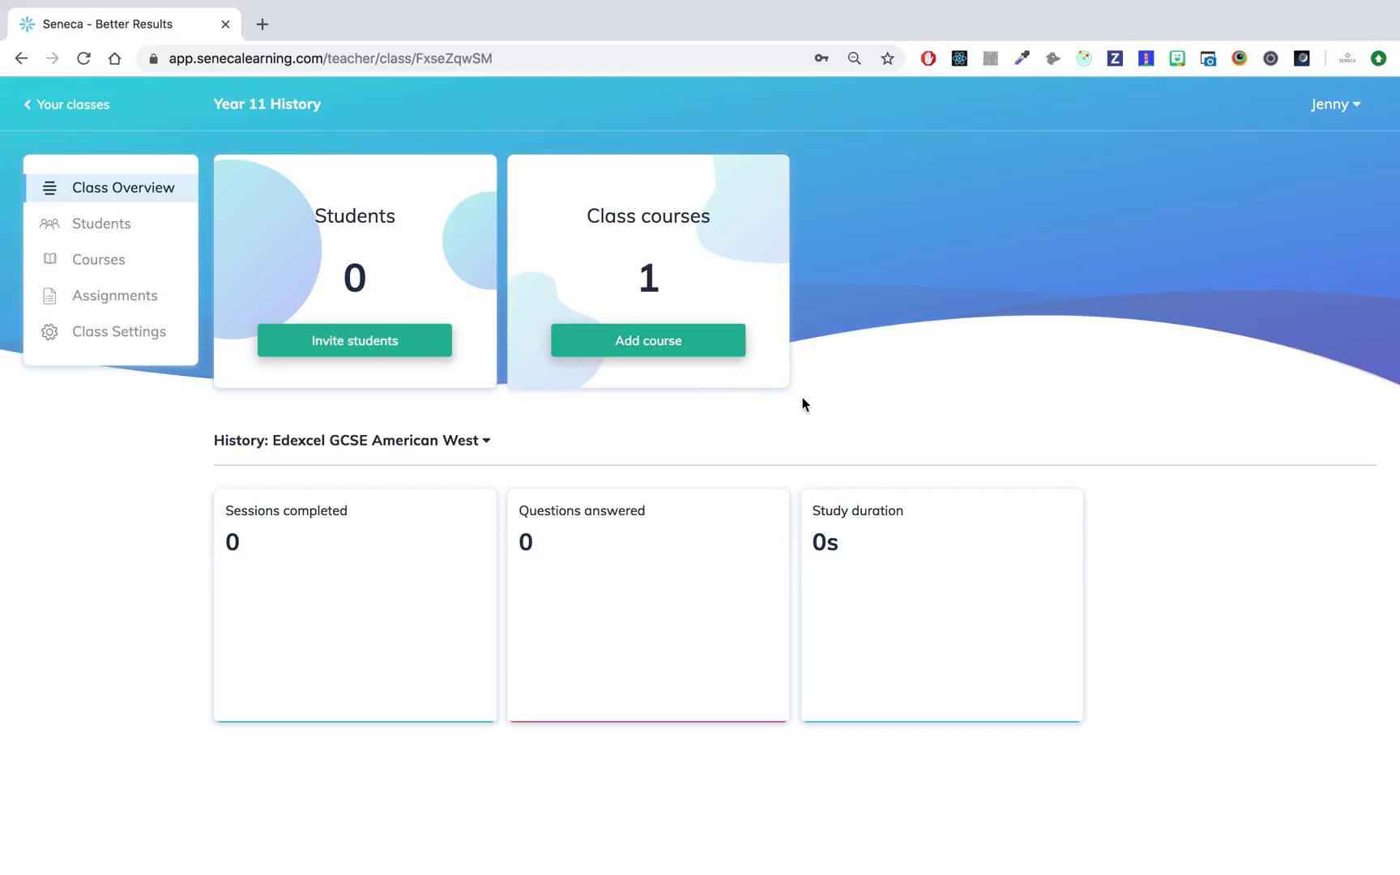
mouse_move(694, 354)
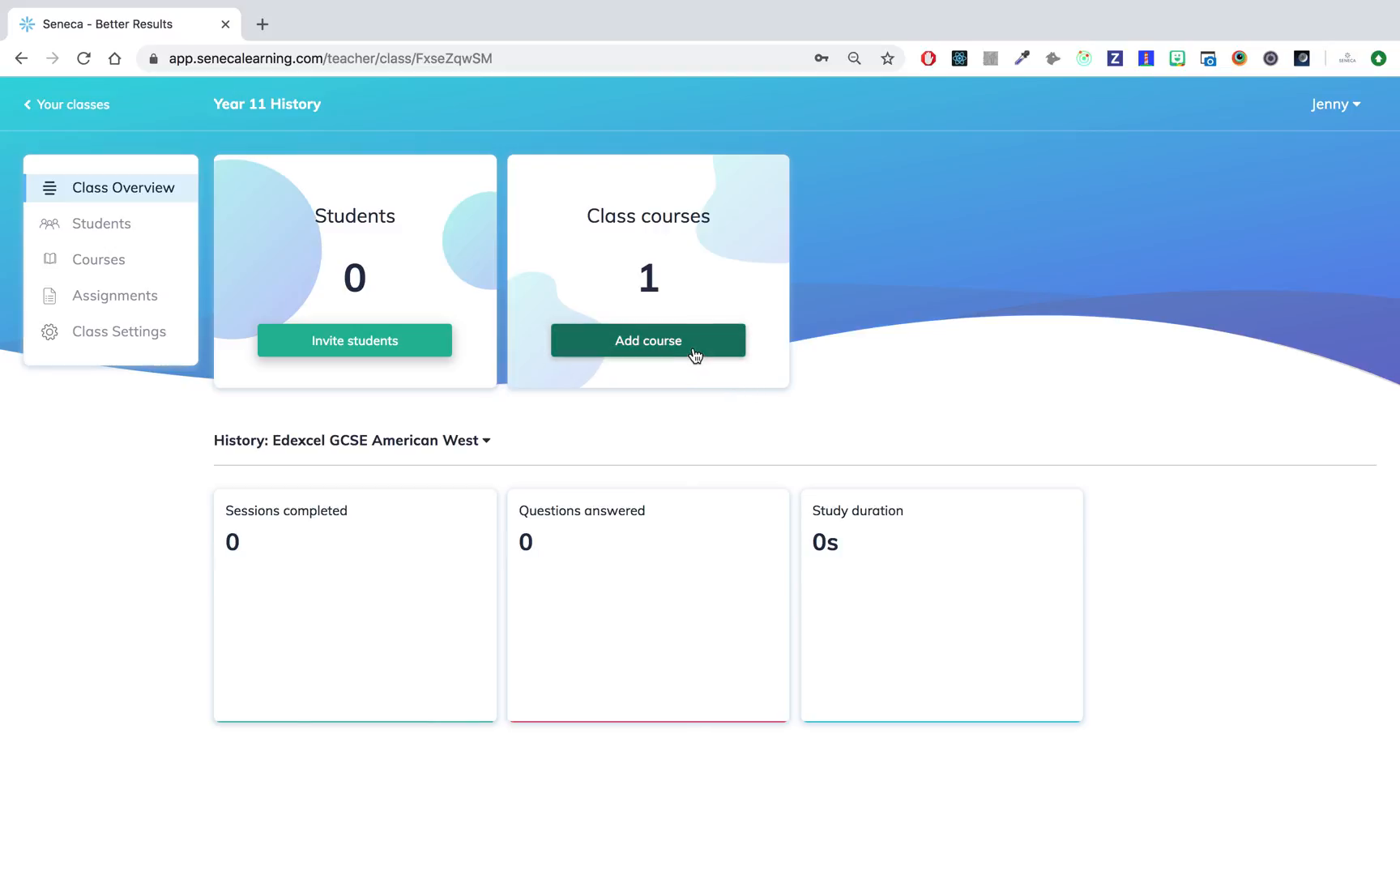
Add GCSE History Edexcel Anglo-Saxon & Norman England as a second course and update
click(647, 341)
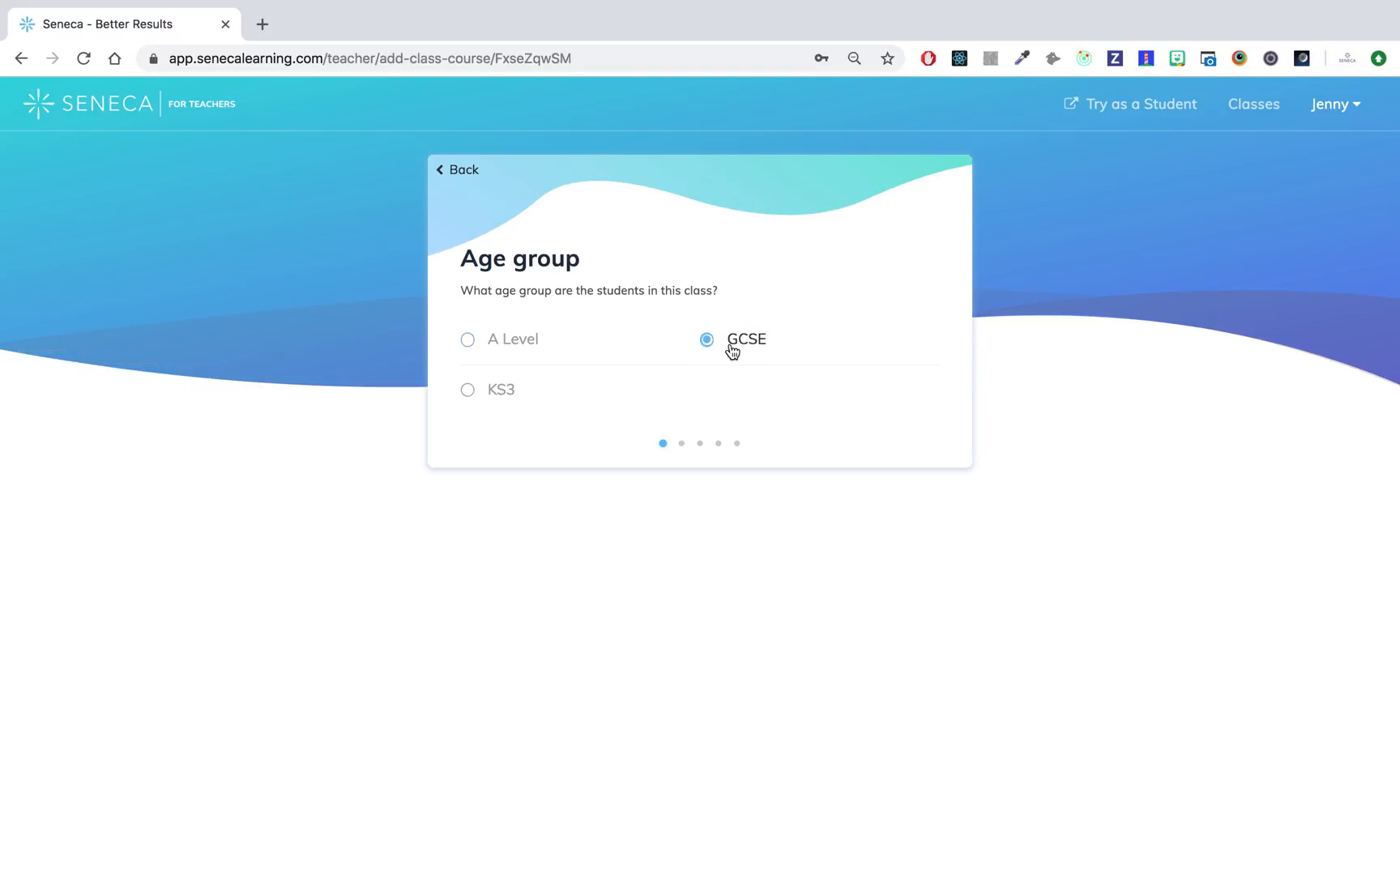
click(707, 340)
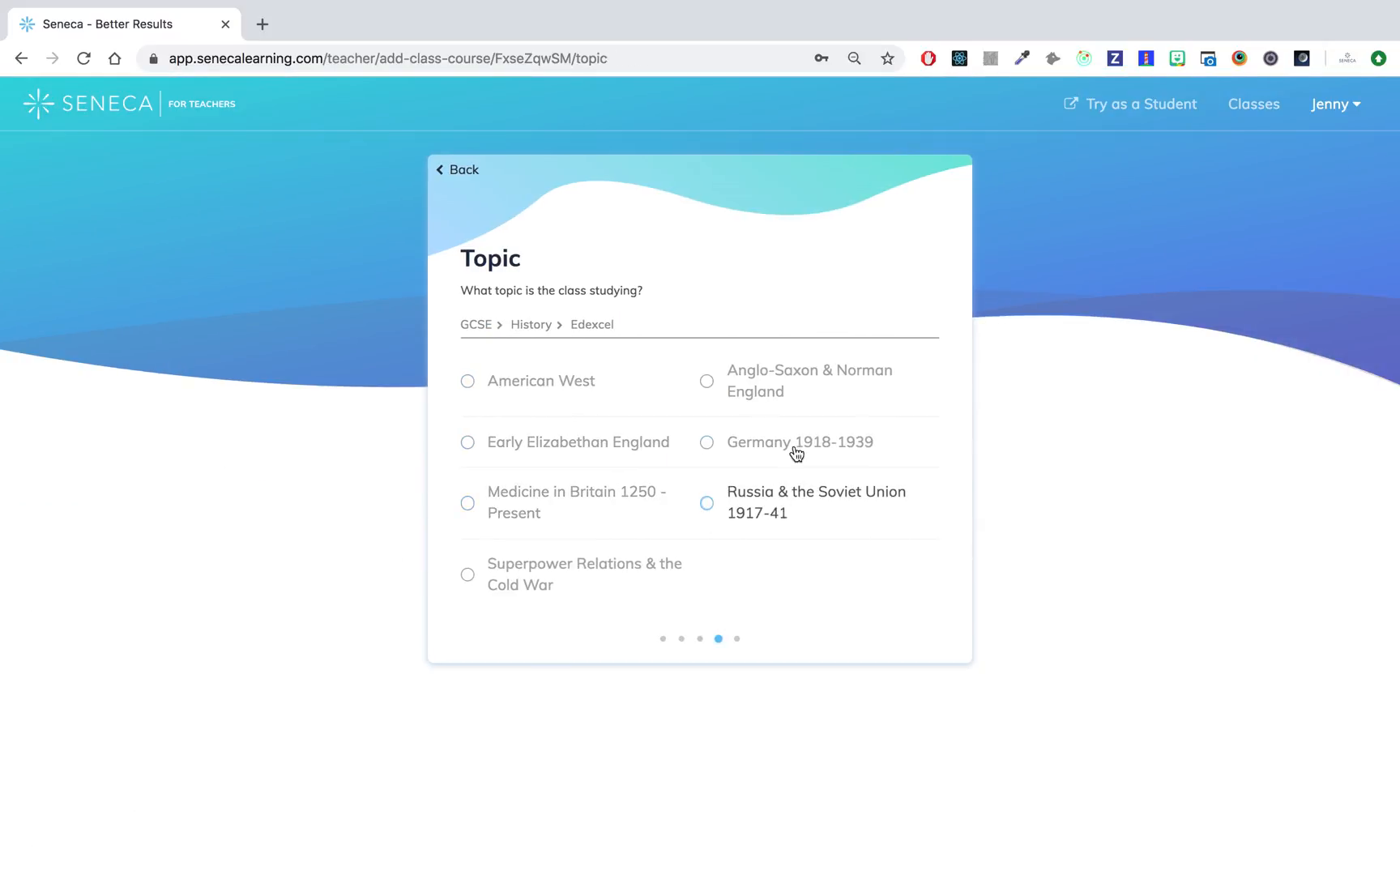
click(707, 381)
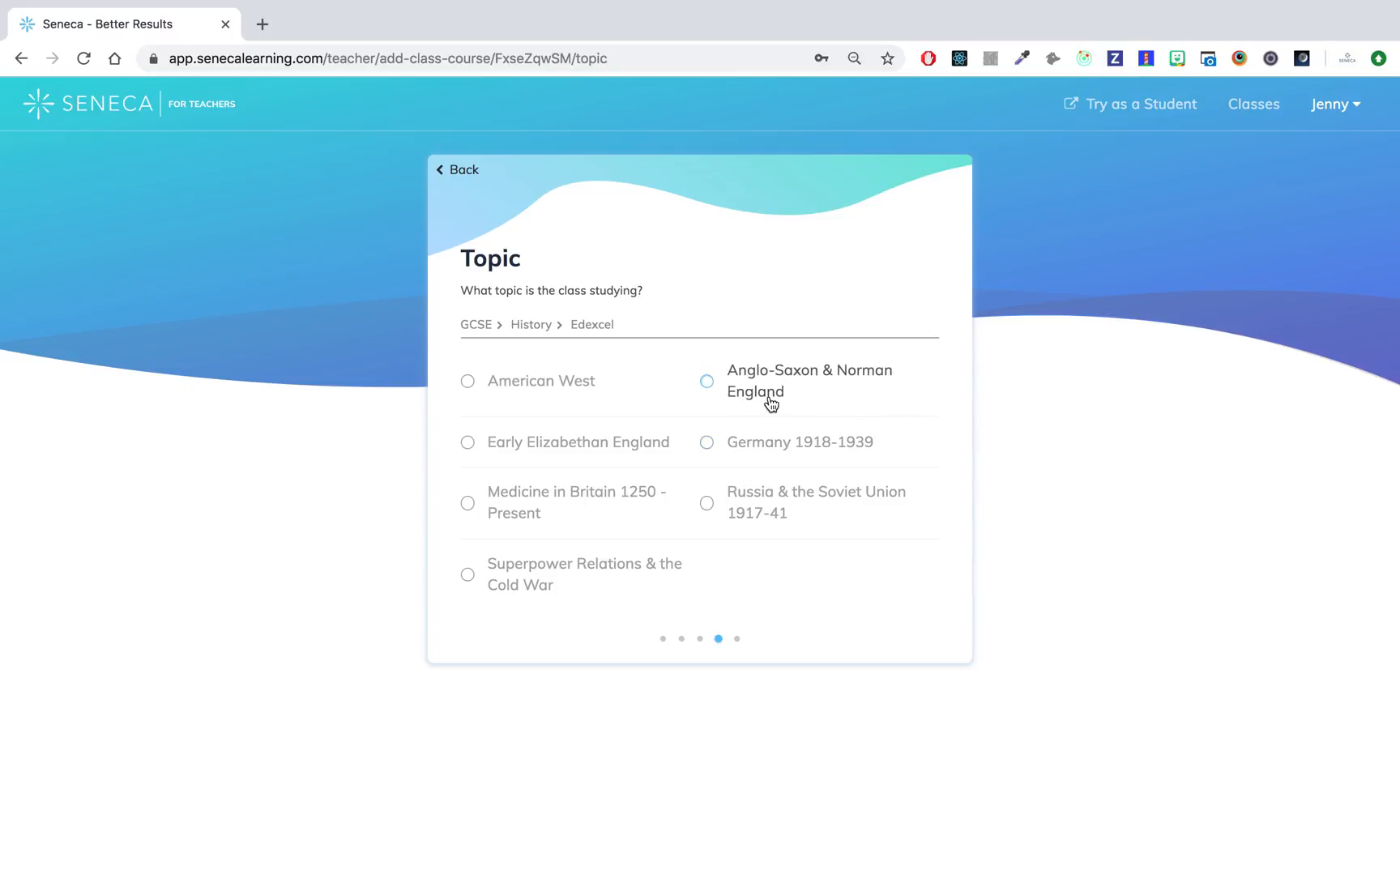
click(706, 381)
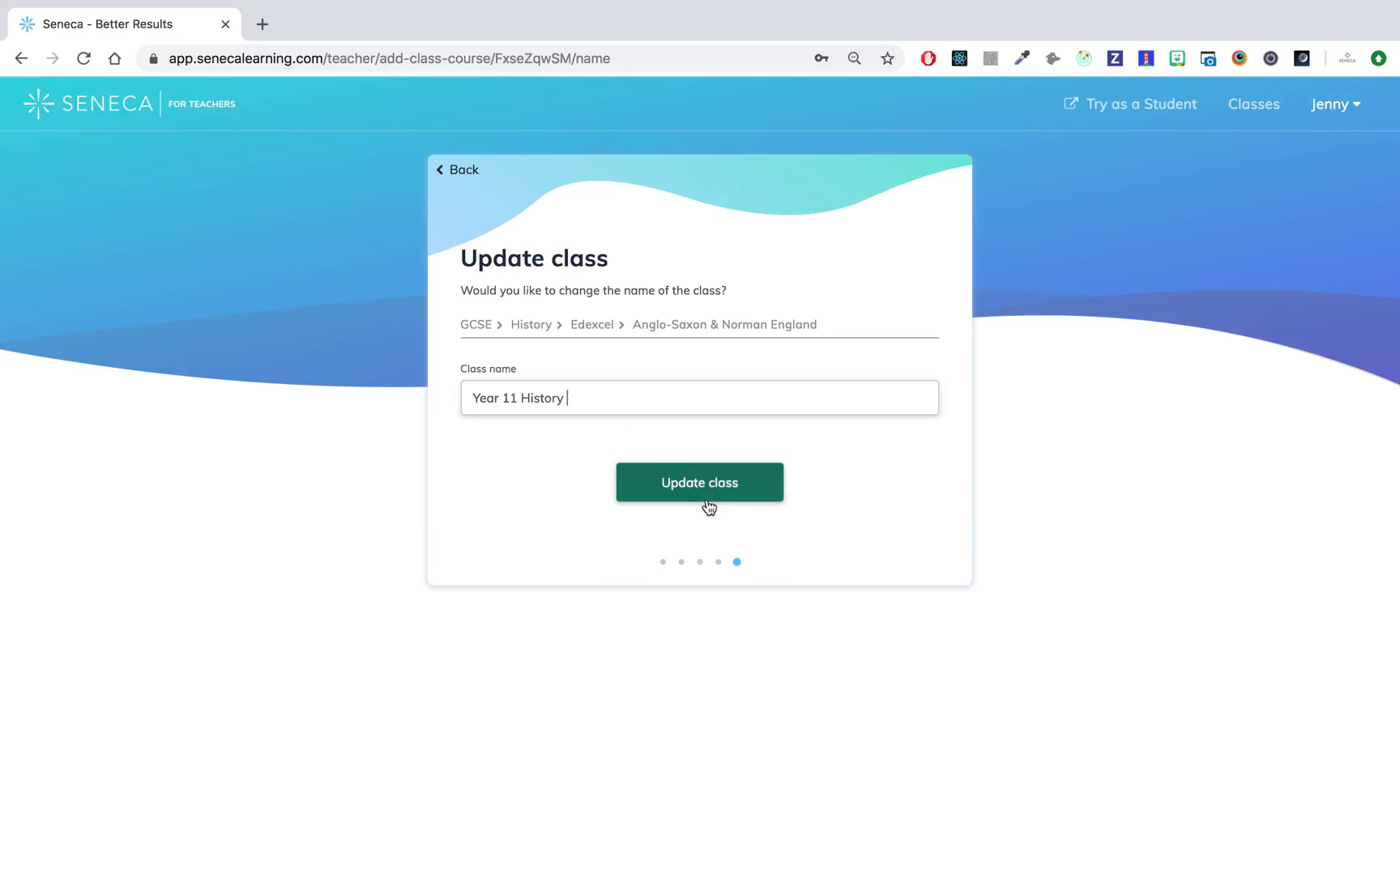
click(699, 482)
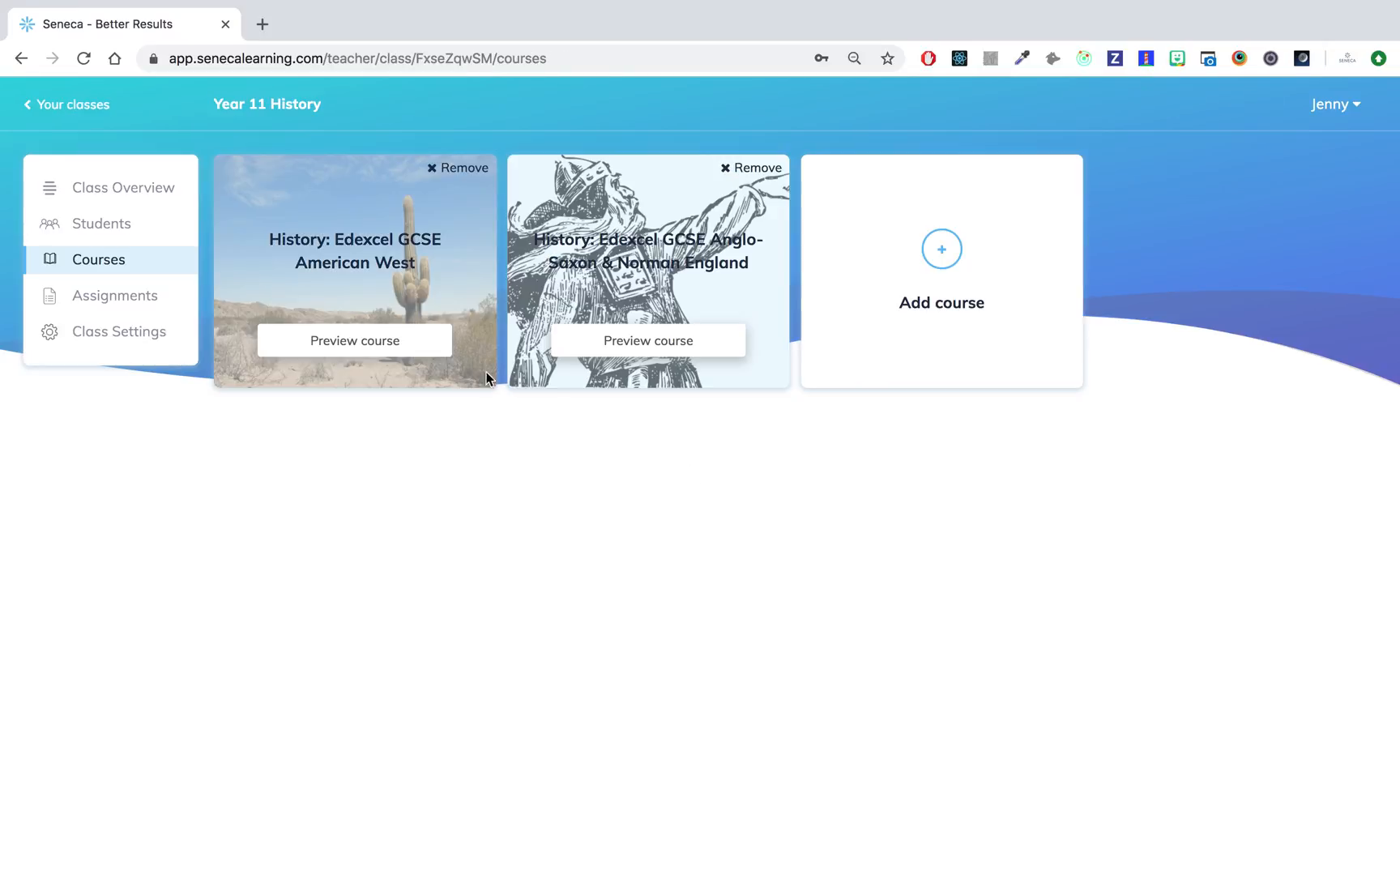
mouse_move(141, 273)
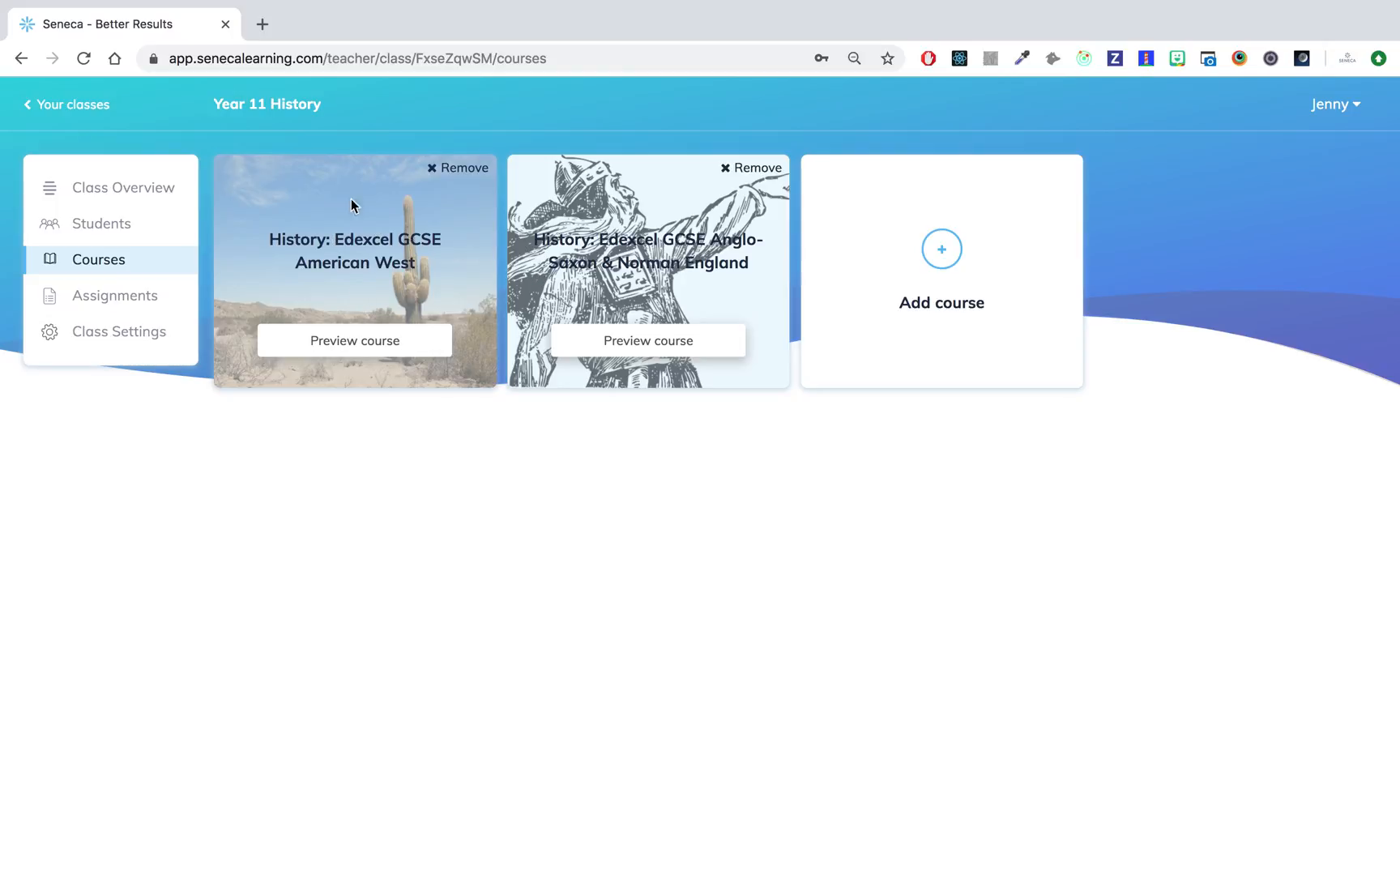
Go back to the Year 11 History Class Overview showing two courses
click(124, 187)
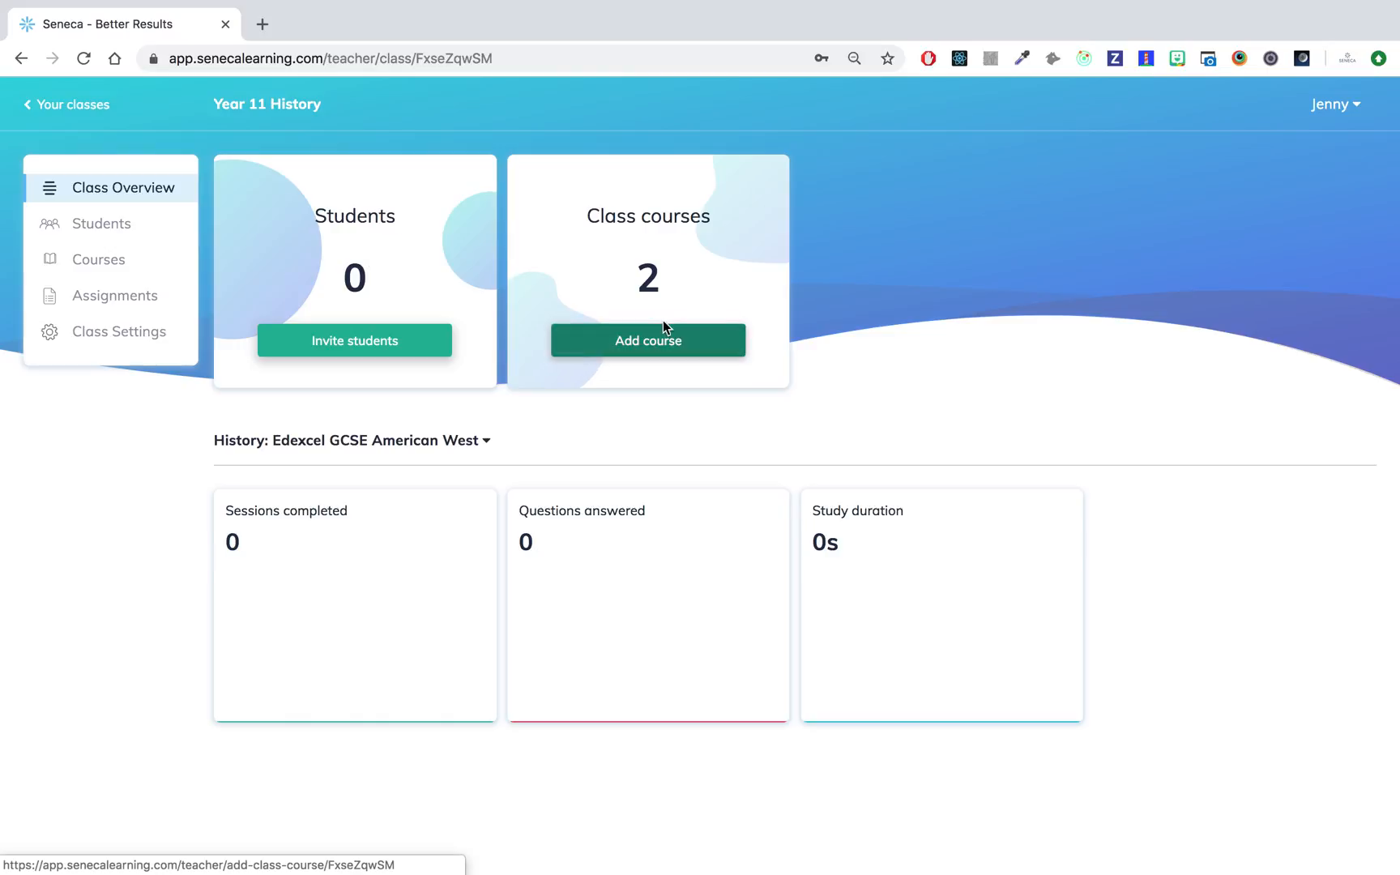
mouse_move(761, 312)
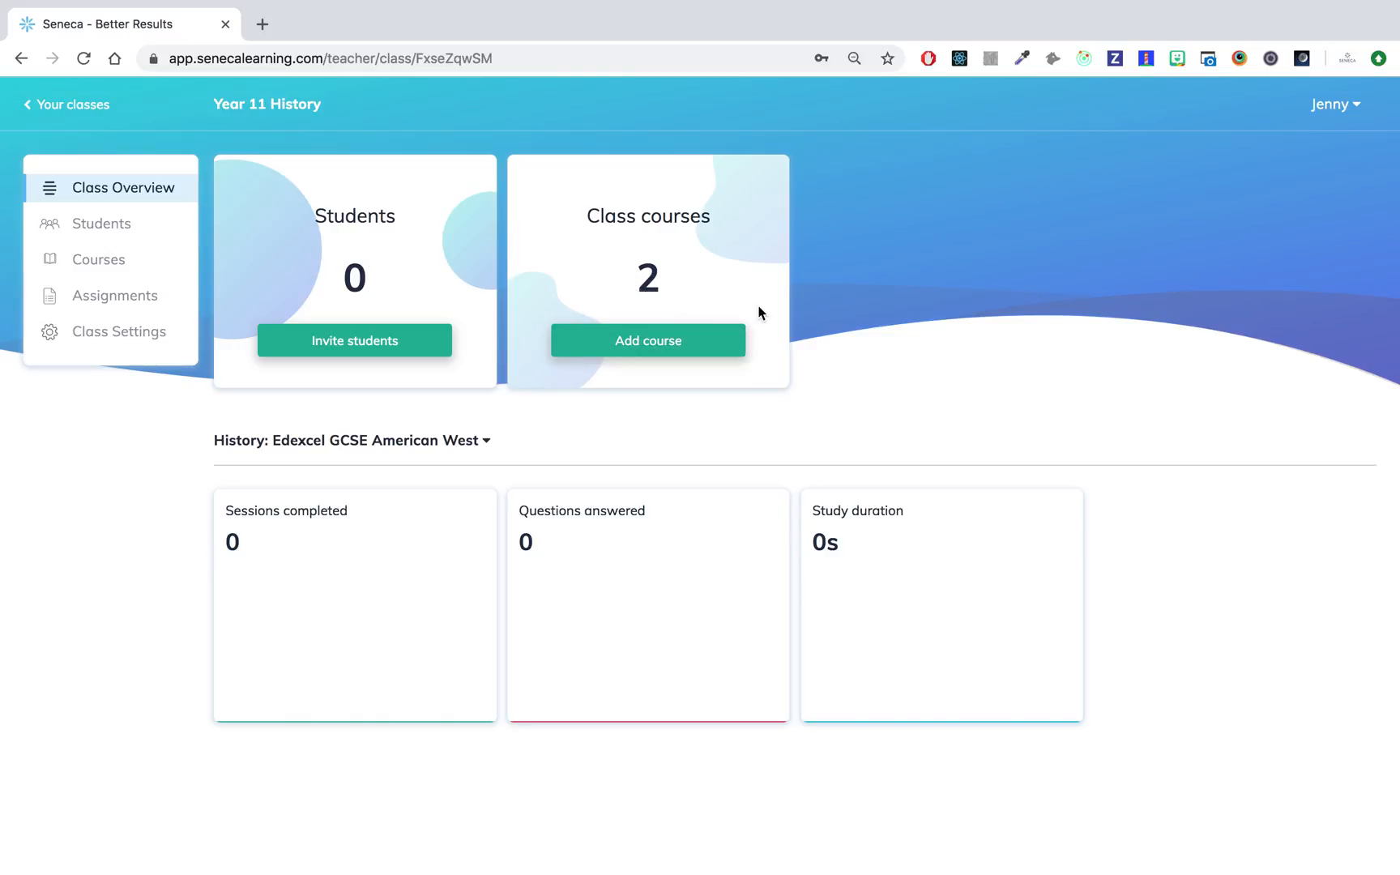